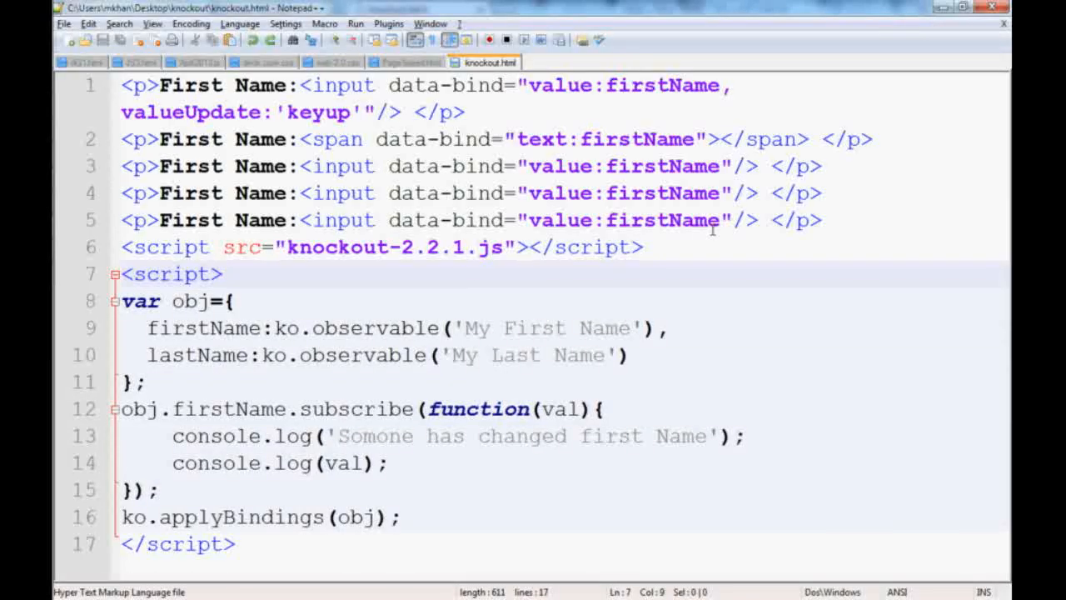
Delete the input paragraphs and the firstName subscribe block, keeping obj and applyBindings
{"action": "left_click_drag", "start_coordinate": [712, 225], "coordinate": [120, 85]}
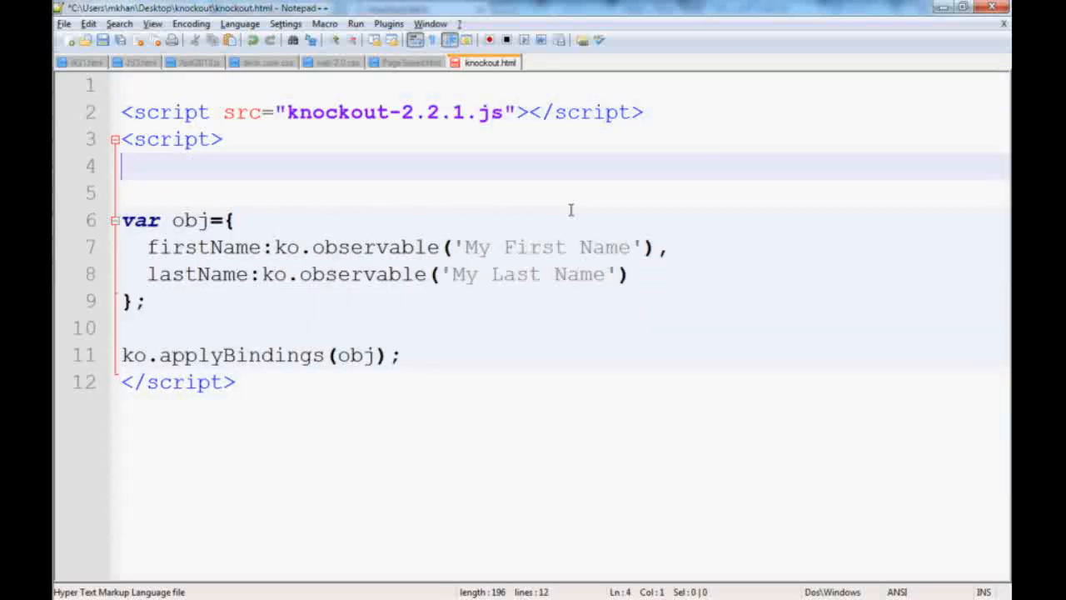
Write function Friend(name) { this.name=name; } above the obj definition
{"action": "type", "text": "fu"}
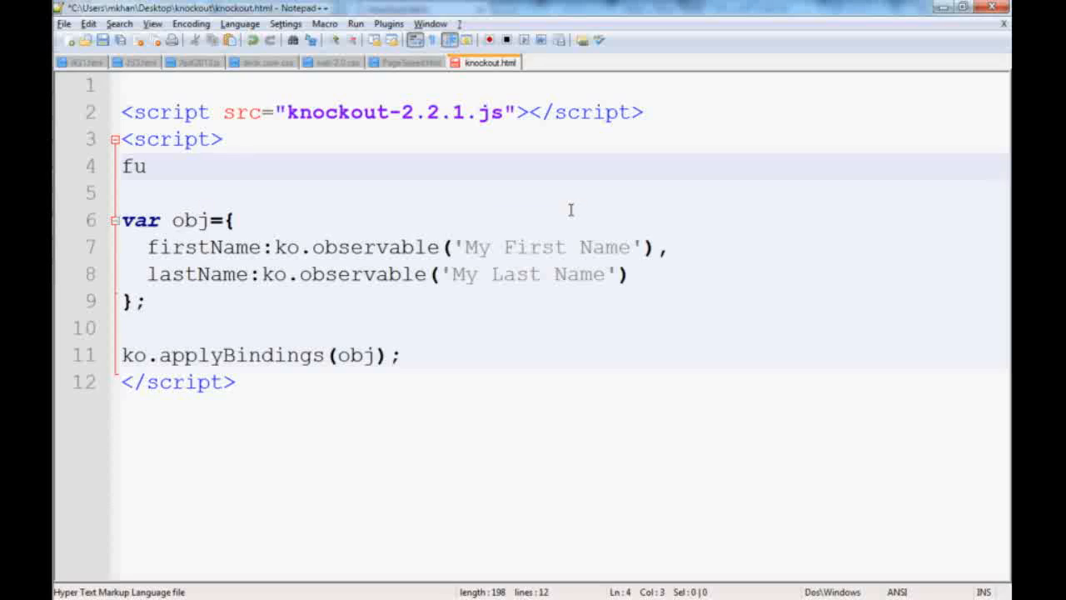
{"action": "type", "text": "nction"}
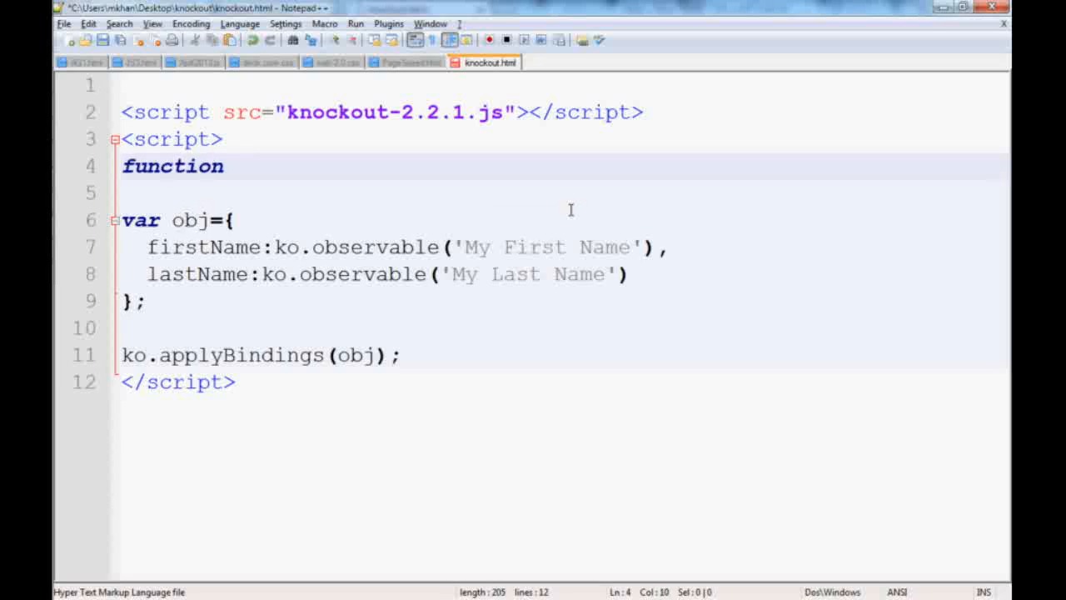
{"action": "type", "text": "Friend("}
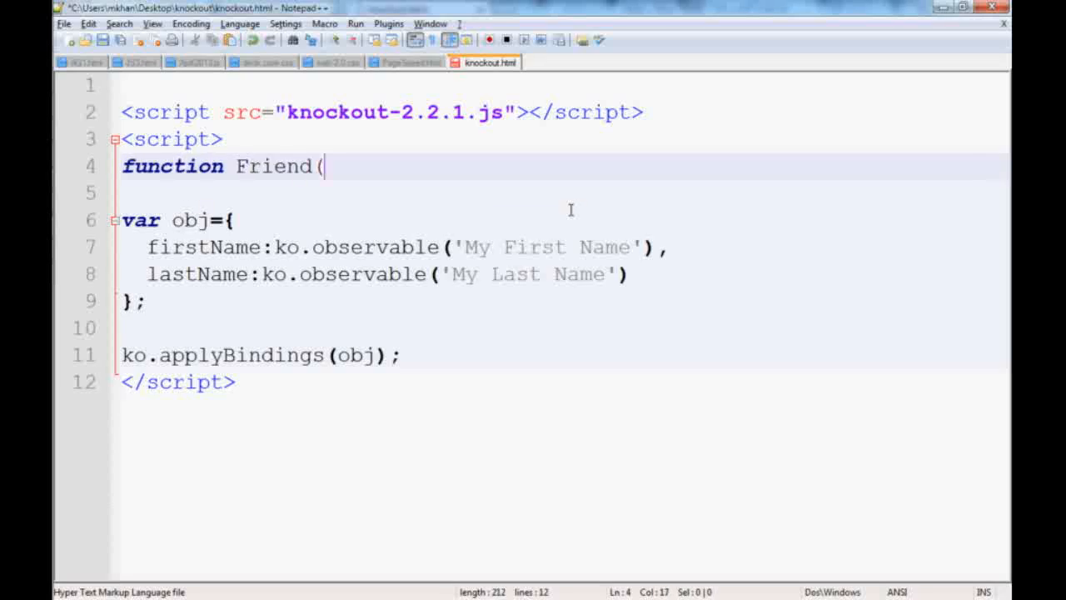
{"action": "type", "text": "na)"}
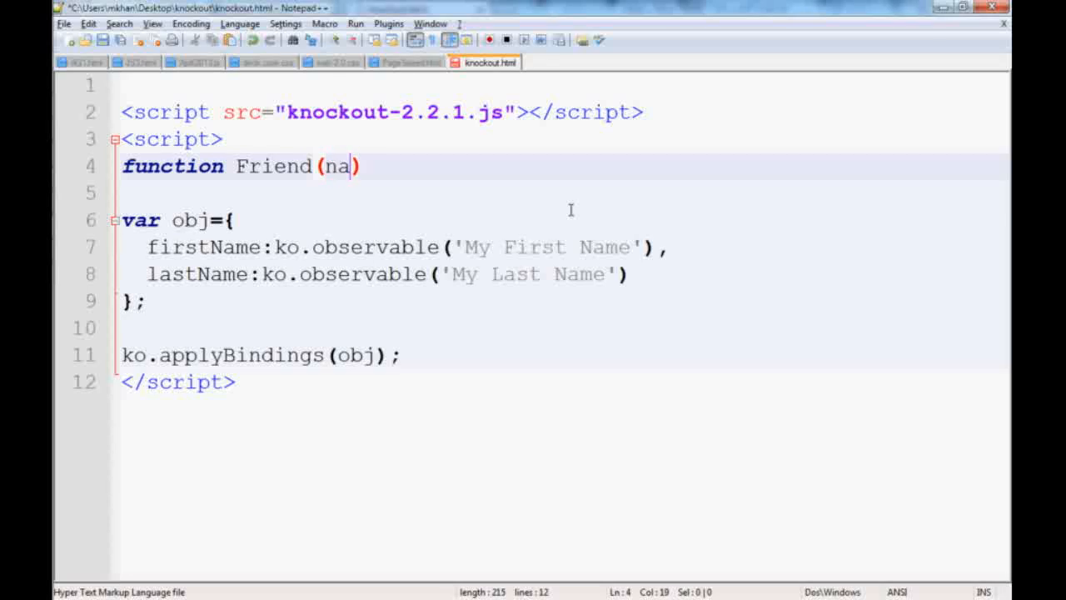
{"action": "type", "text": "me) {}"}
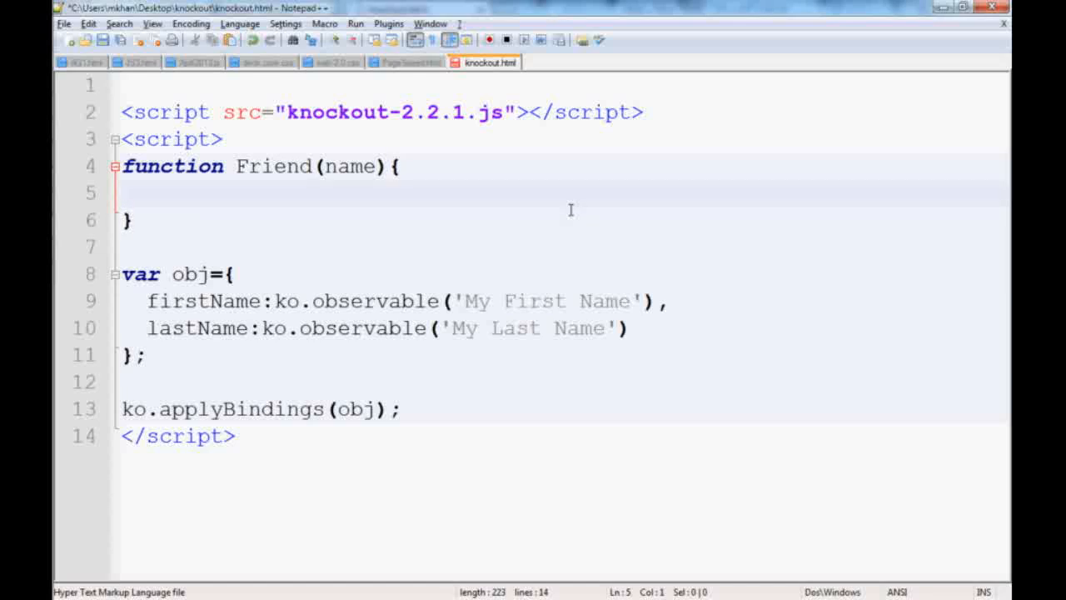
{"action": "type", "text": "this.n"}
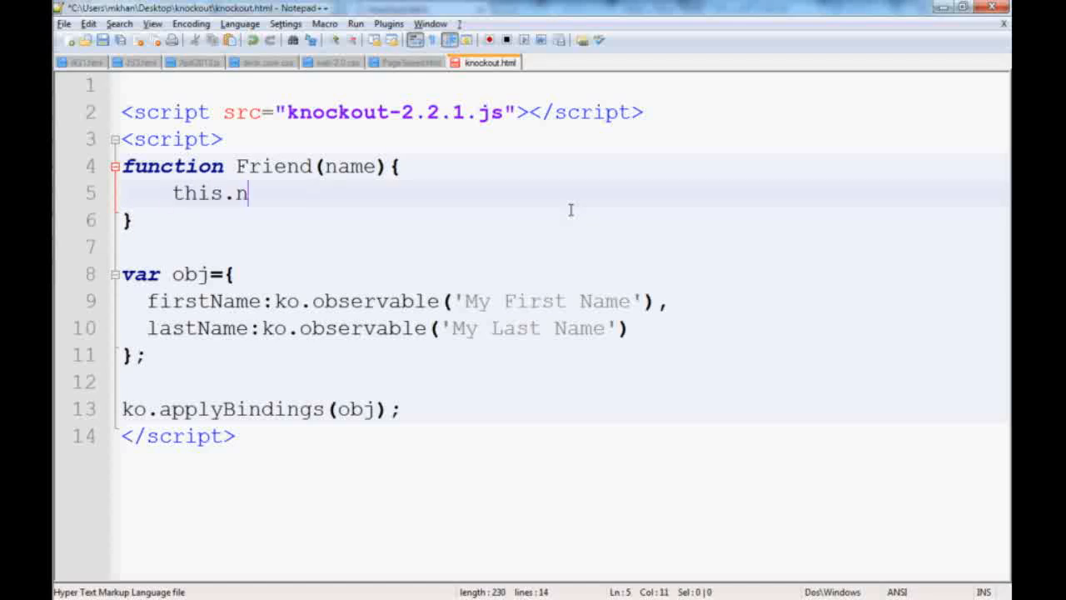
{"action": "type", "text": "ame="}
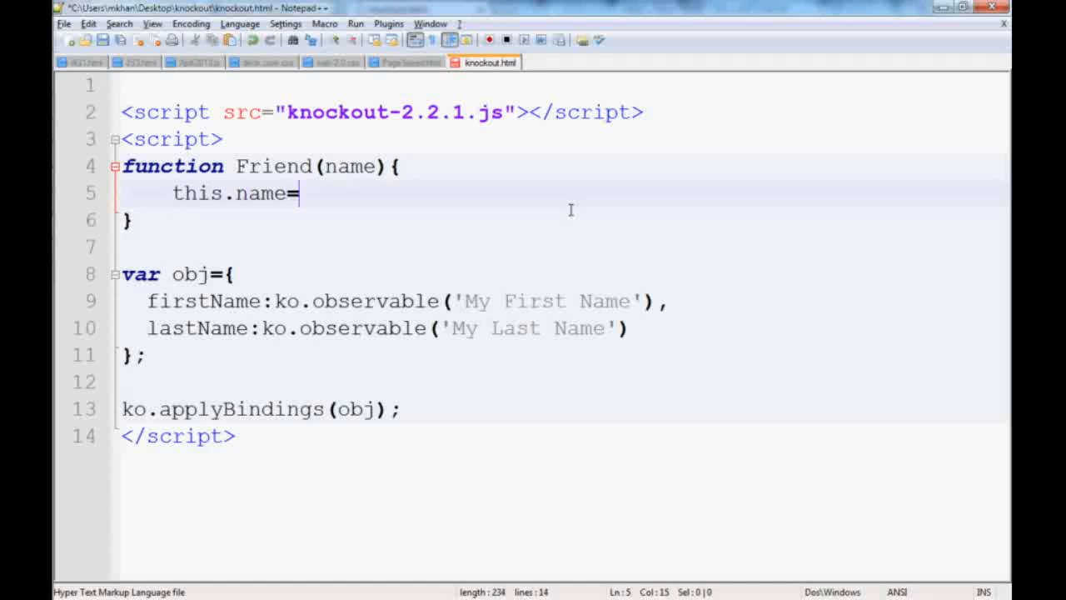
{"action": "type", "text": "name;"}
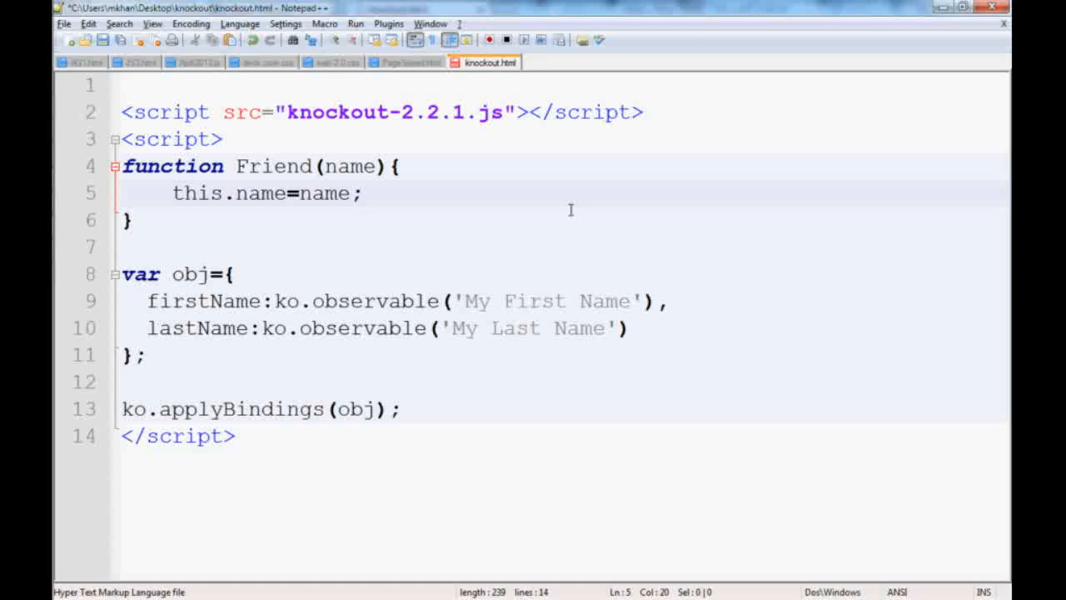
Add friends: ko.observableArray([]) to obj after the lastName property
{"action": "left_click", "coordinate": [631, 328]}
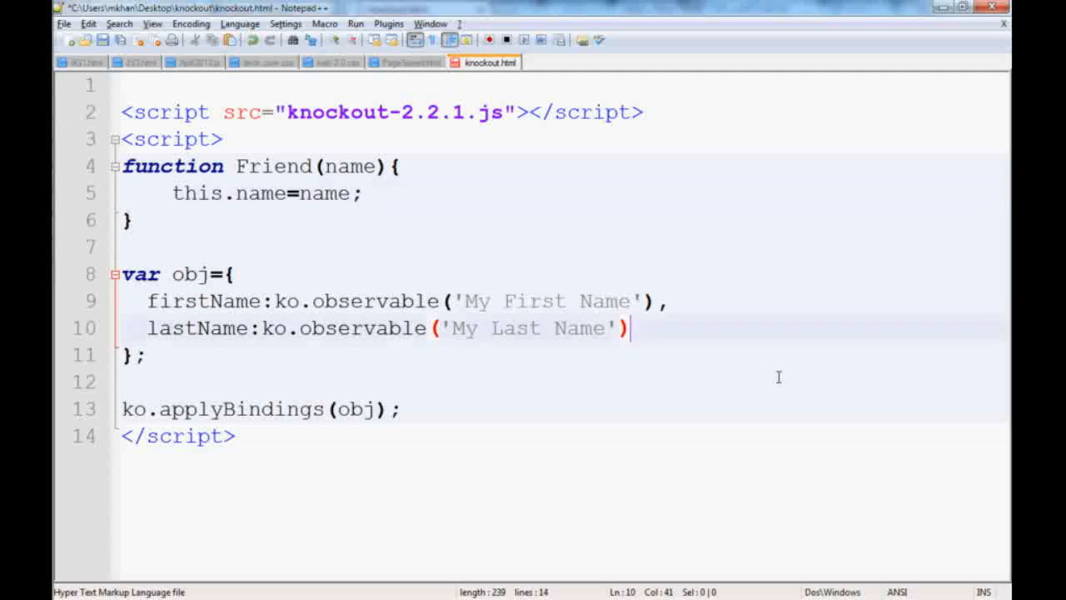
{"action": "mouse_move", "coordinate": [754, 377]}
{"action": "type", "text": ","}
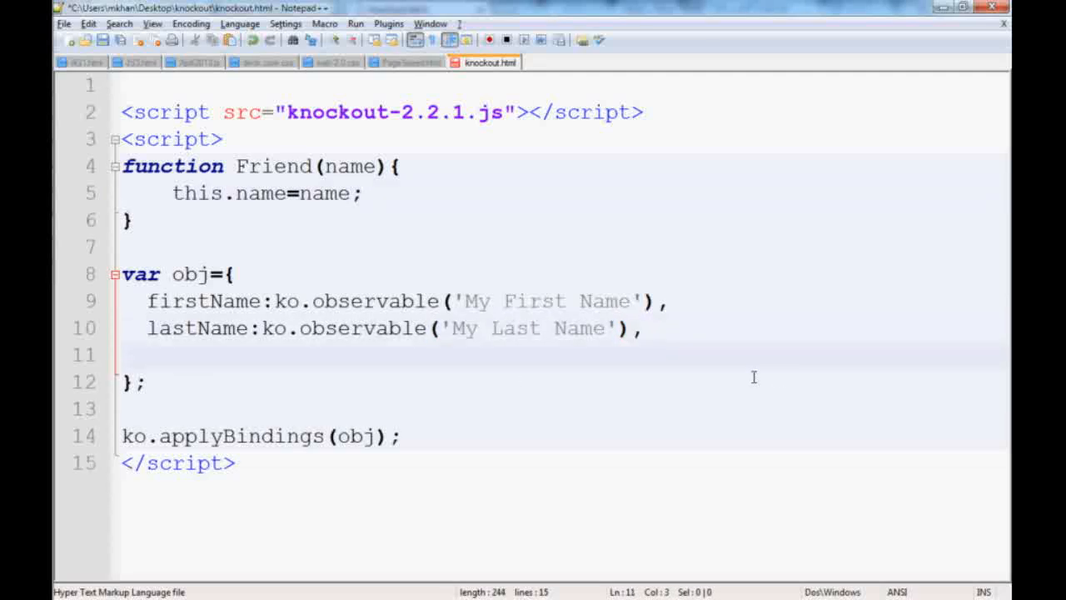
{"action": "type", "text": "firends"}
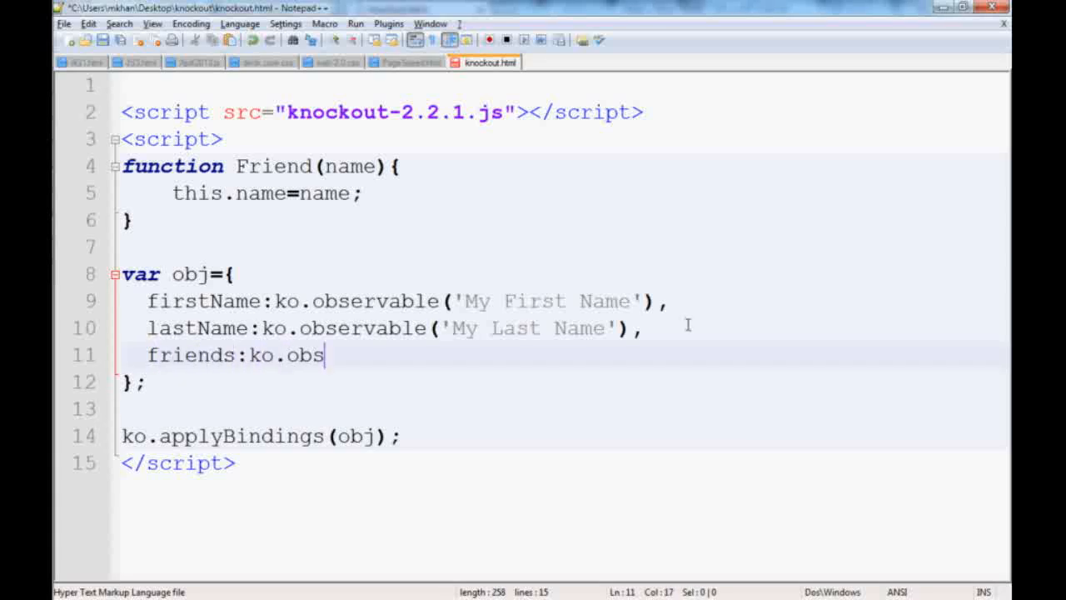
{"action": "type", "text": "ervableAr"}
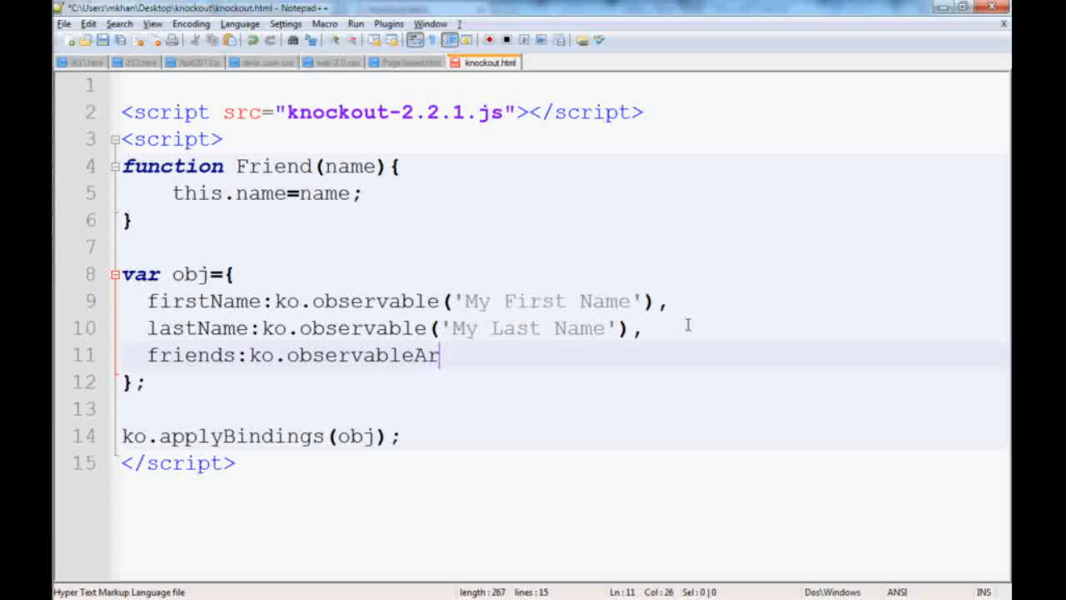
{"action": "type", "text": "ray()"}
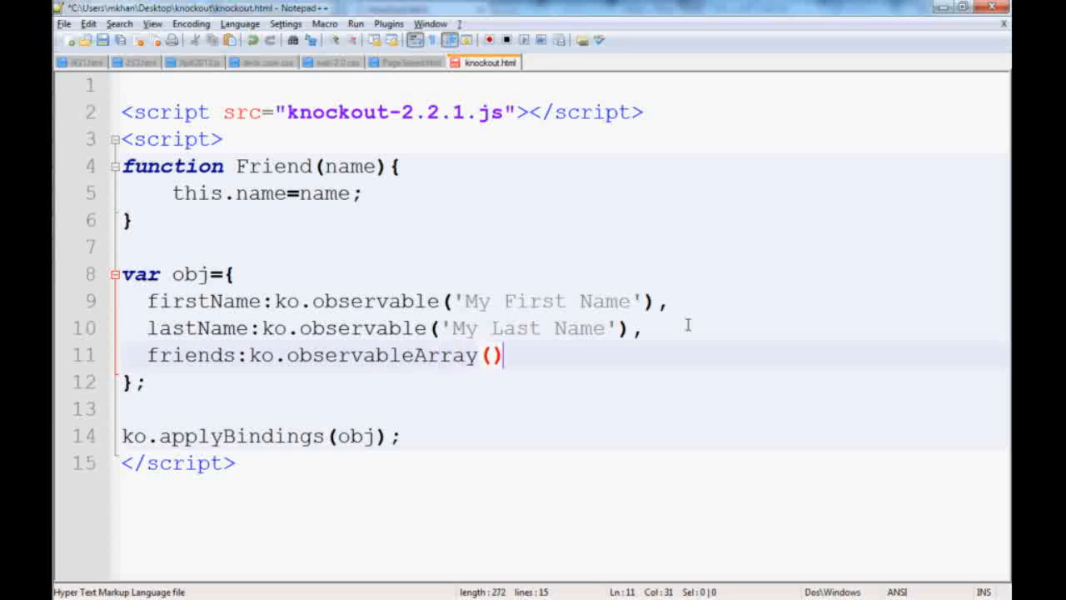
{"action": "key", "text": "Left"}
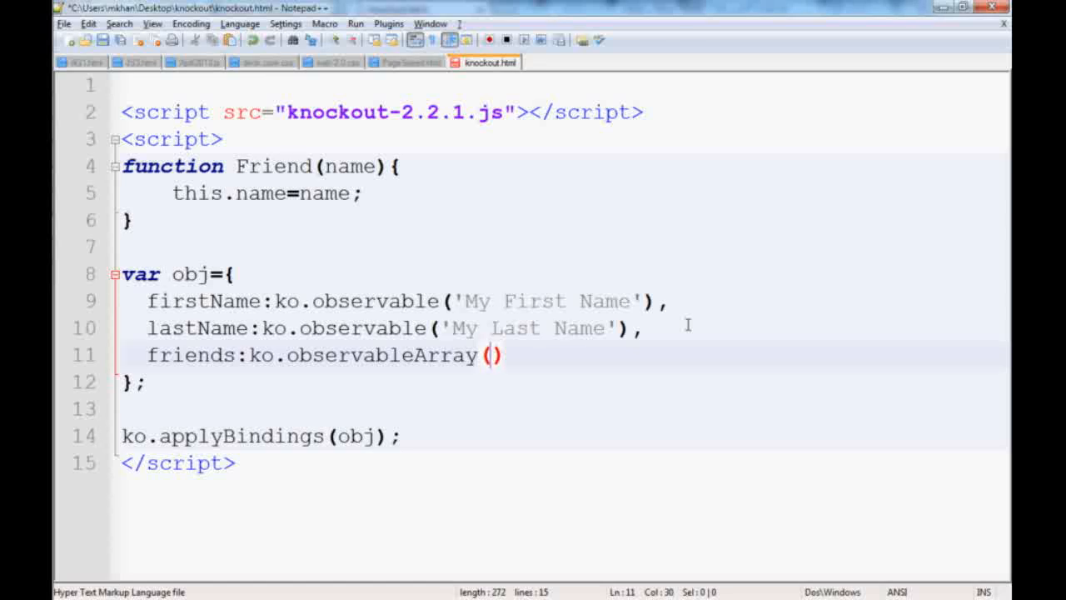
{"action": "type", "text": "[]"}
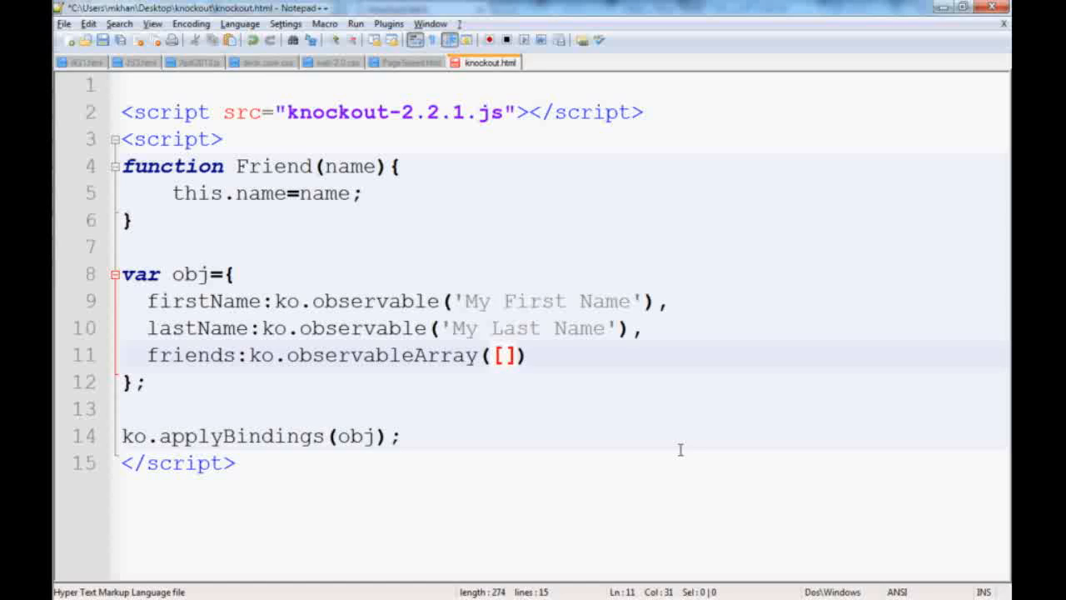
Put new Friend('Tom') and new Friend('Tim') inside the friends array brackets
{"action": "type", "text": "new Fri"}
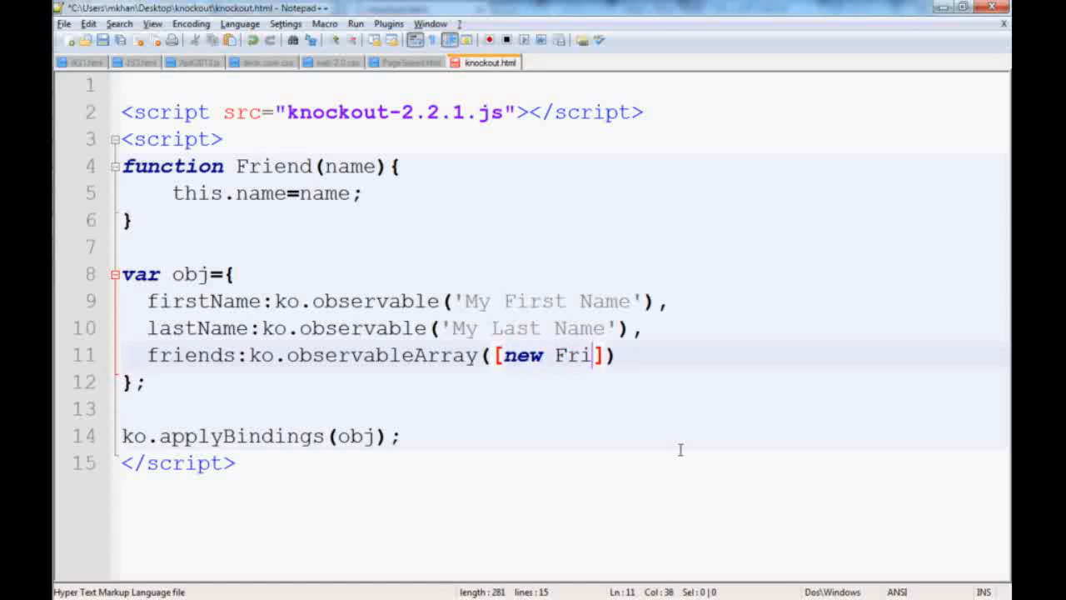
{"action": "type", "text": "end()"}
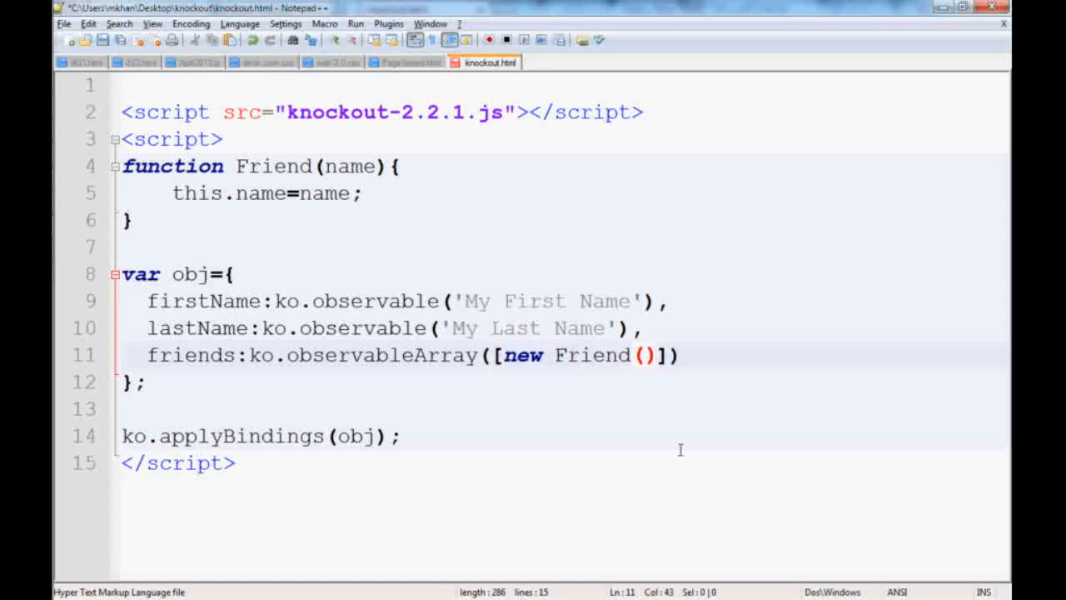
{"action": "type", "text": "''"}
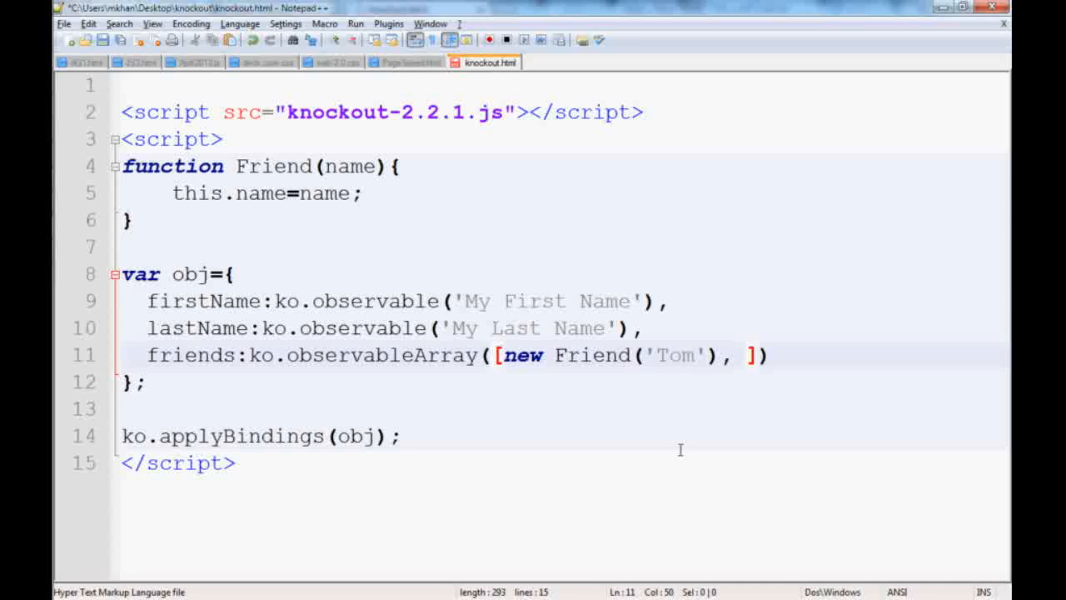
{"action": "type", "text": "new"}
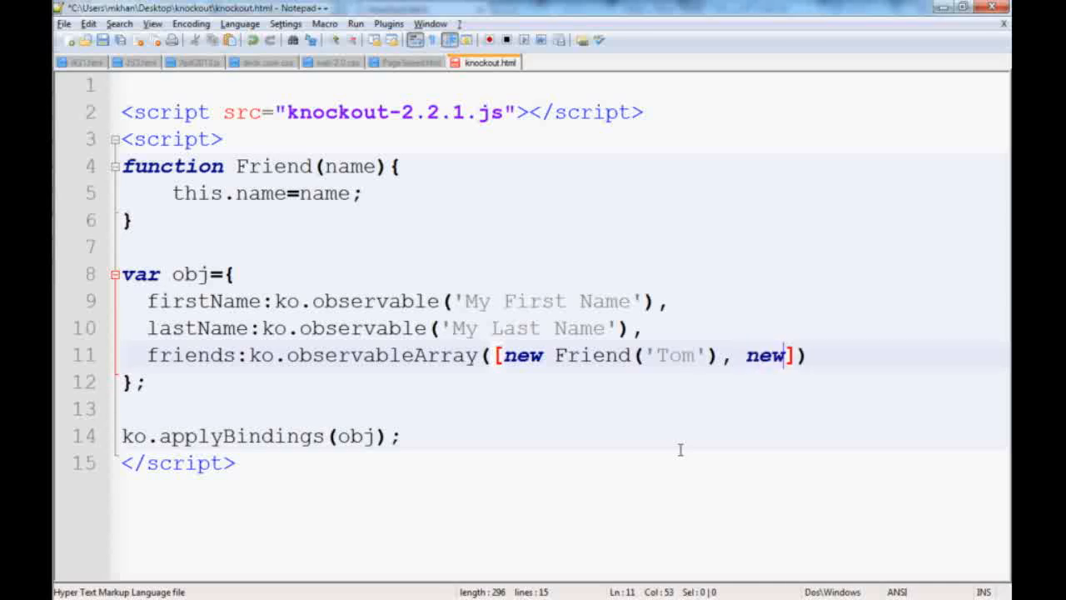
{"action": "type", "text": "Friend"}
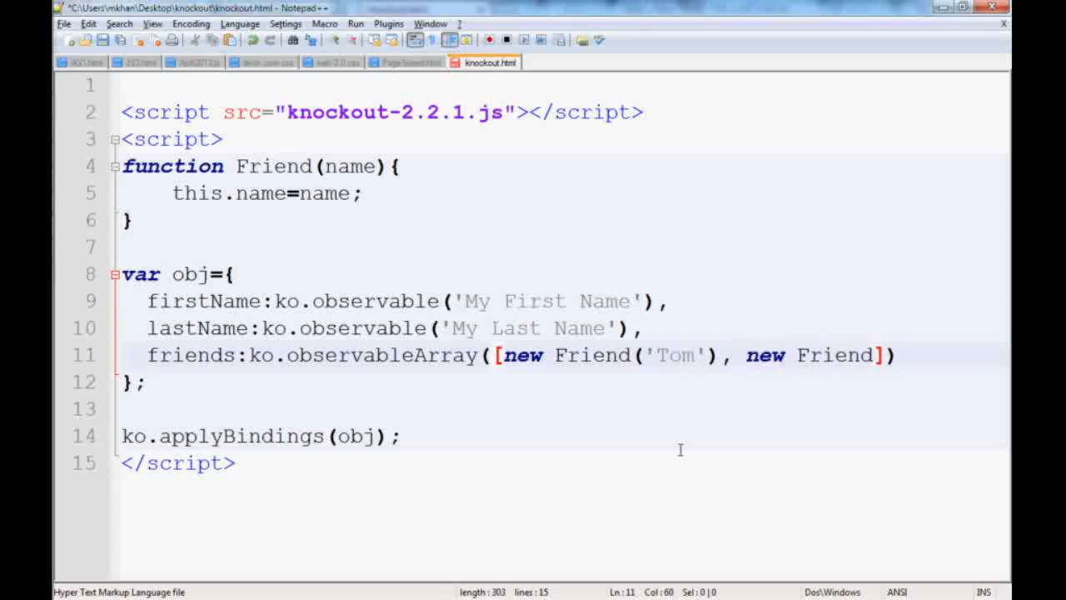
{"action": "type", "text": "('')"}
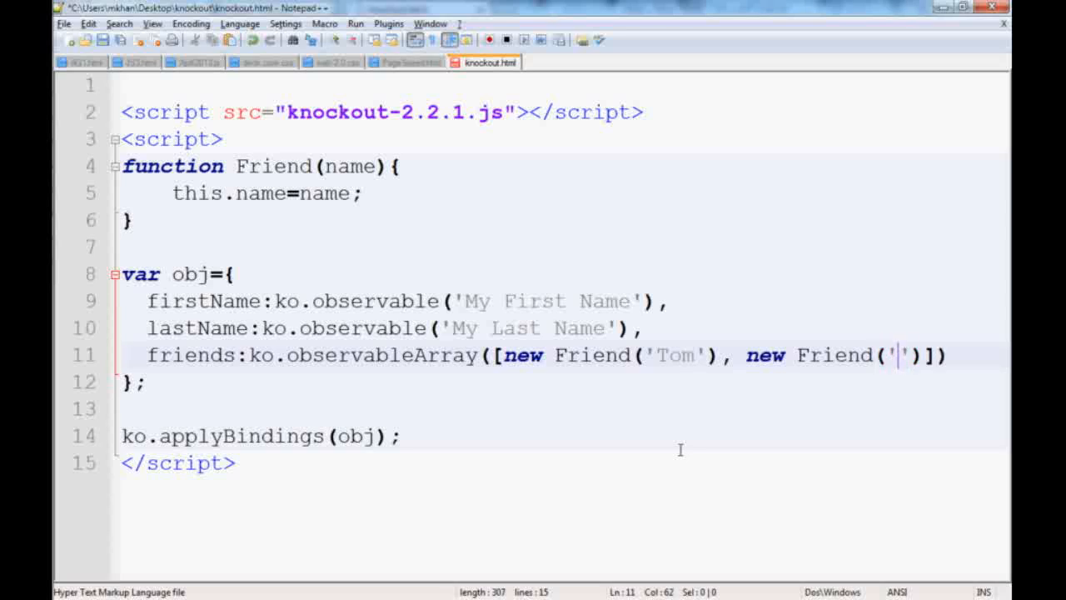
{"action": "type", "text": "Tim"}
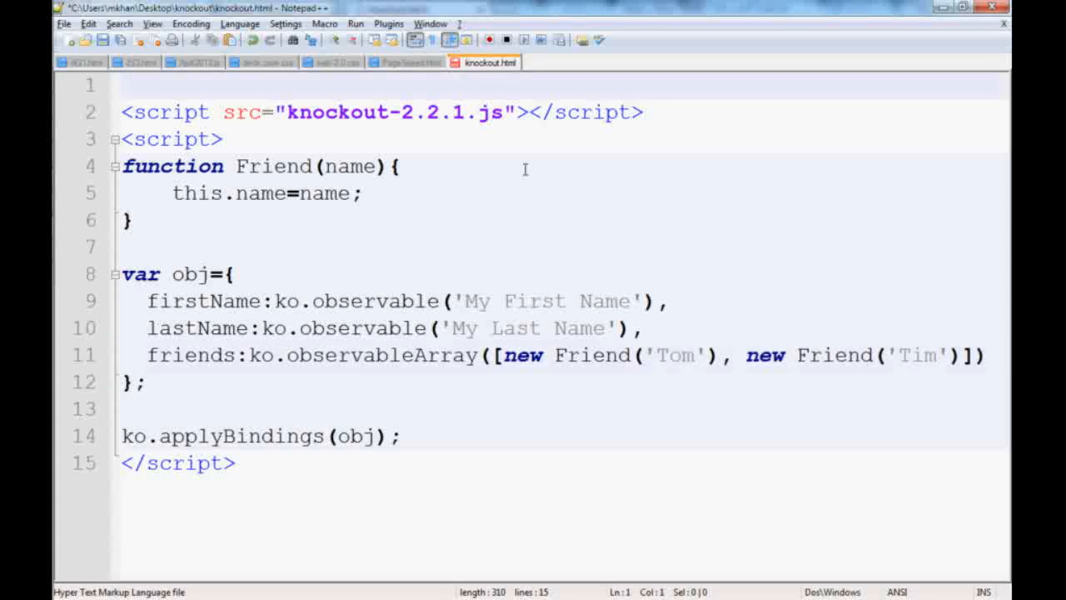
{"action": "type", "text": "<u>"}
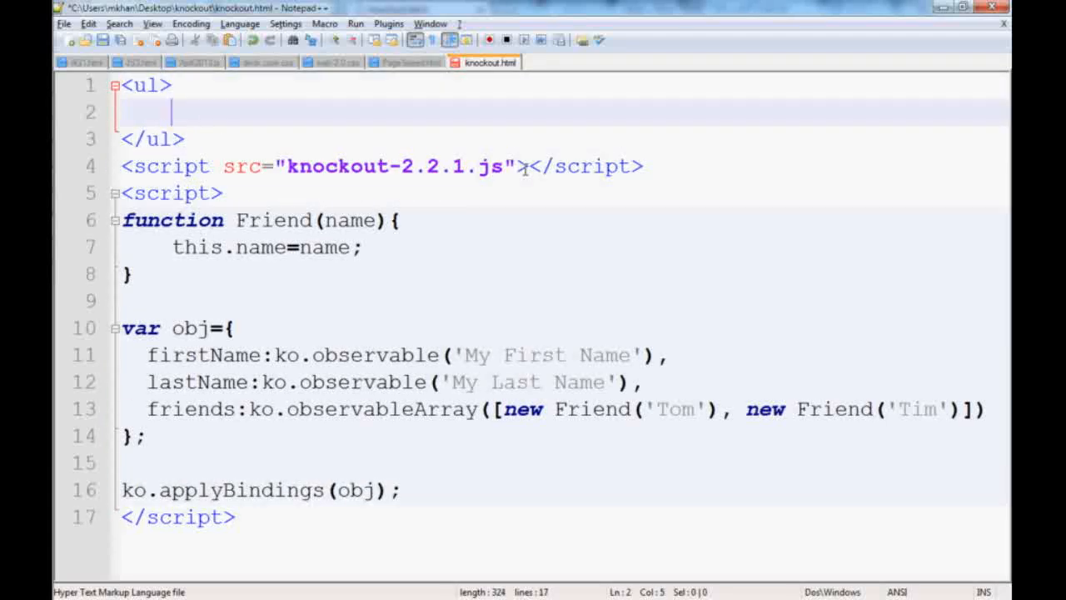
{"action": "type", "text": "<li>"}
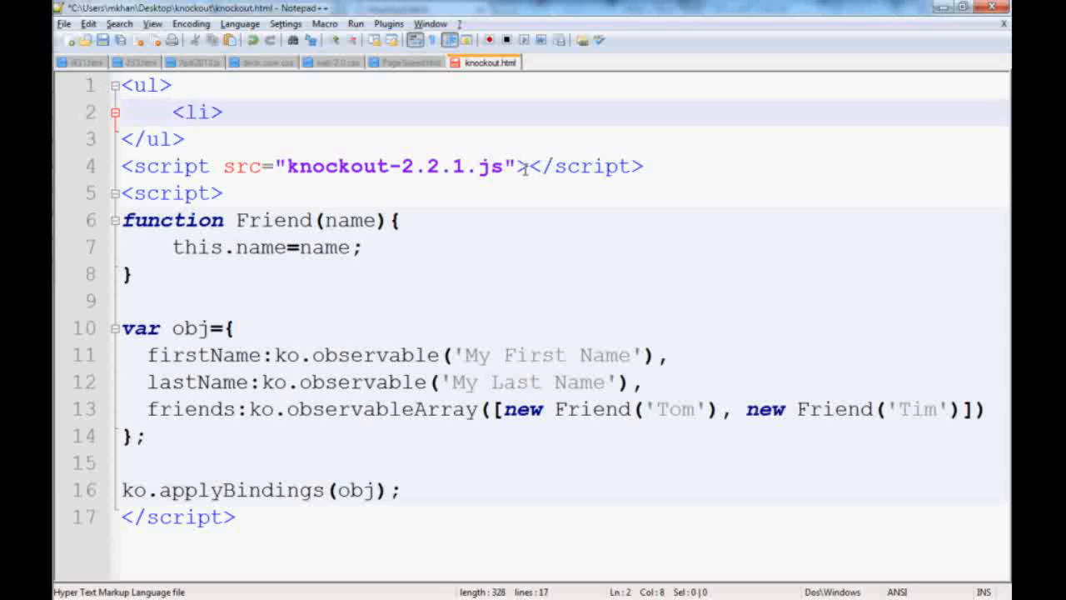
{"action": "type", "text": "</>"}
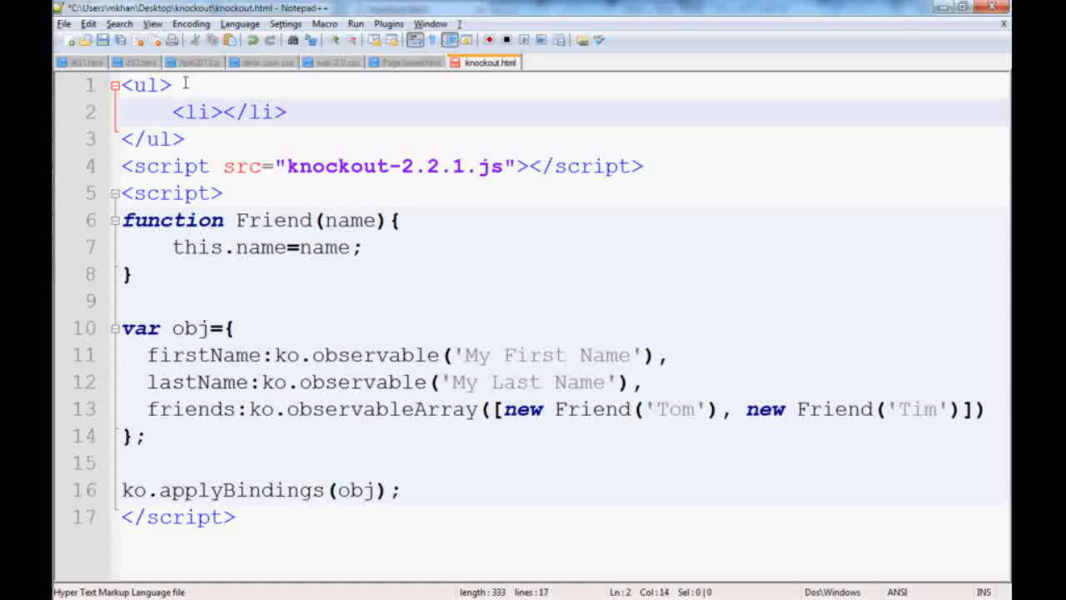
{"action": "mouse_move", "coordinate": [163, 108]}
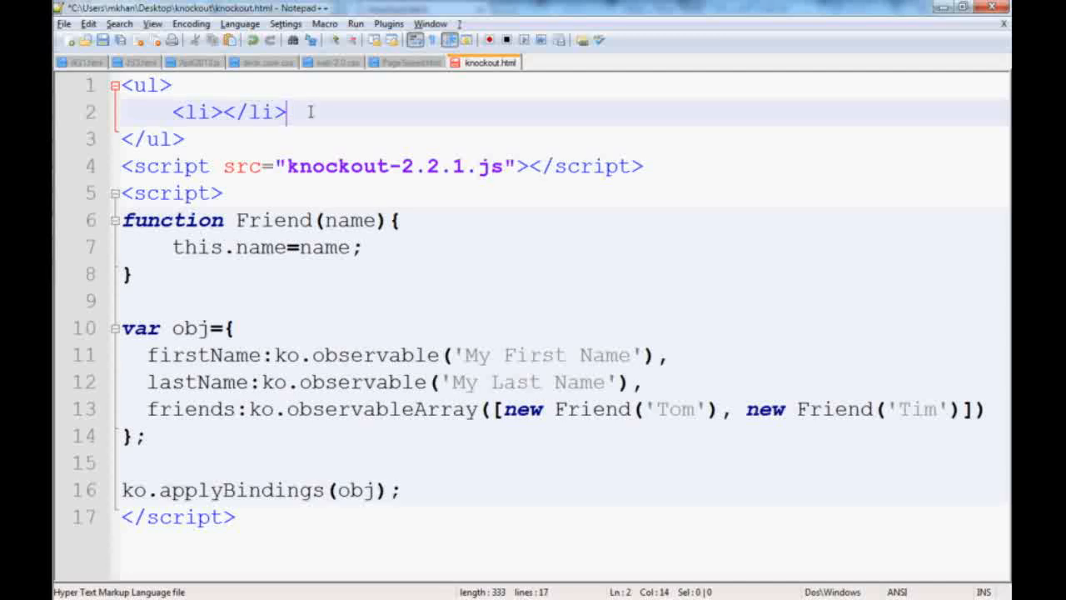
{"action": "mouse_move", "coordinate": [291, 89]}
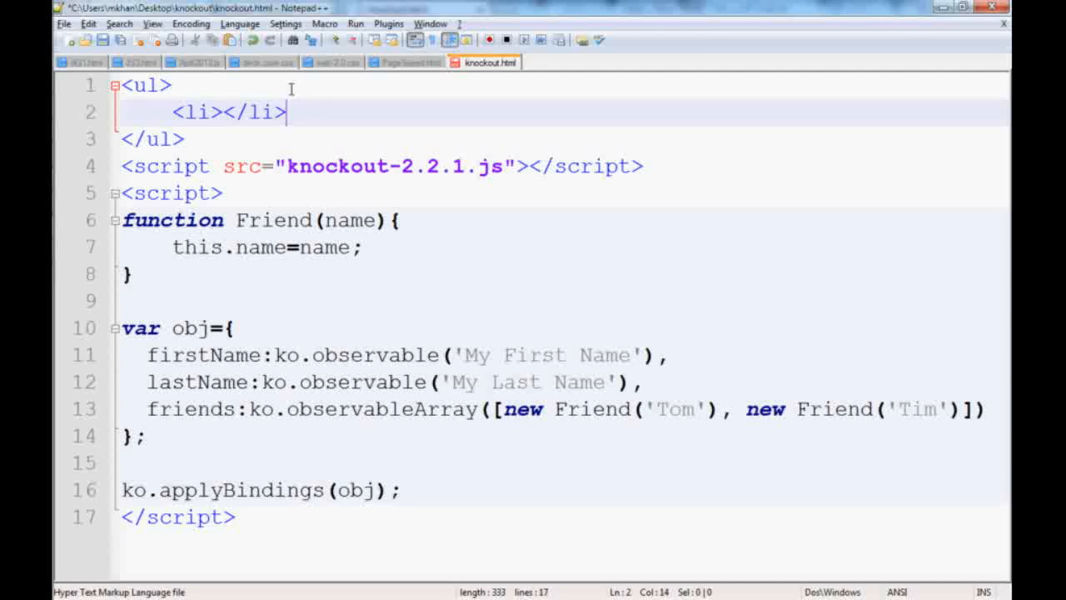
{"action": "mouse_move", "coordinate": [373, 103]}
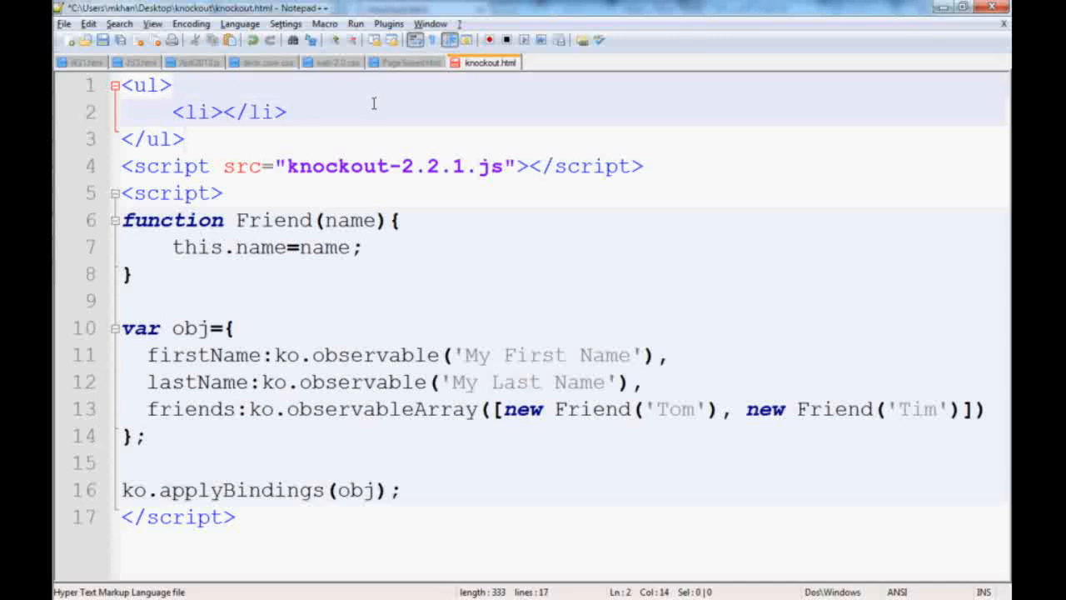
{"action": "left_click", "coordinate": [287, 112]}
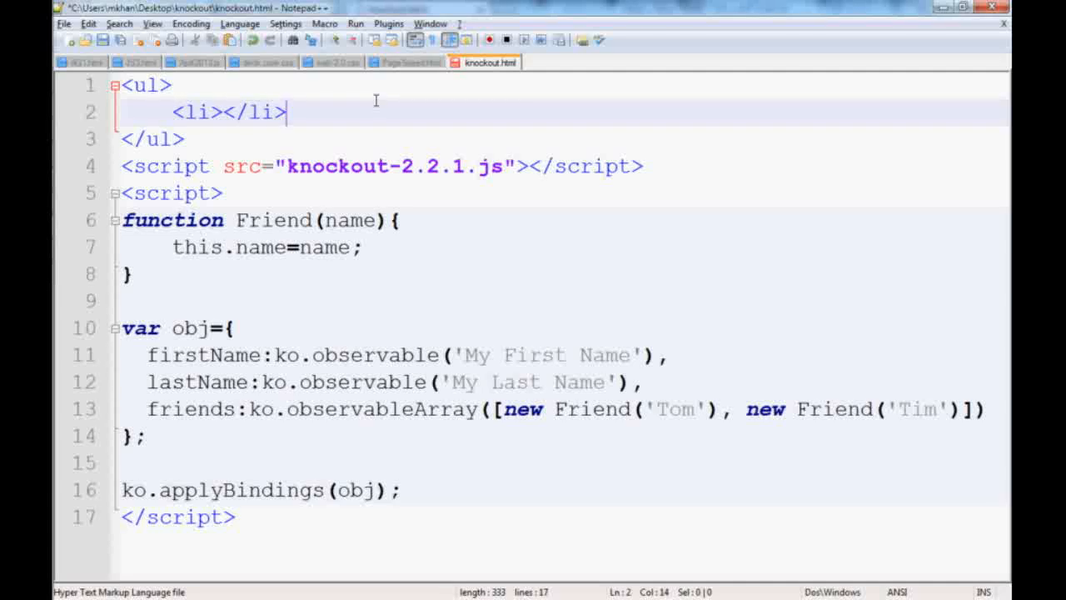
{"action": "left_click", "coordinate": [145, 84]}
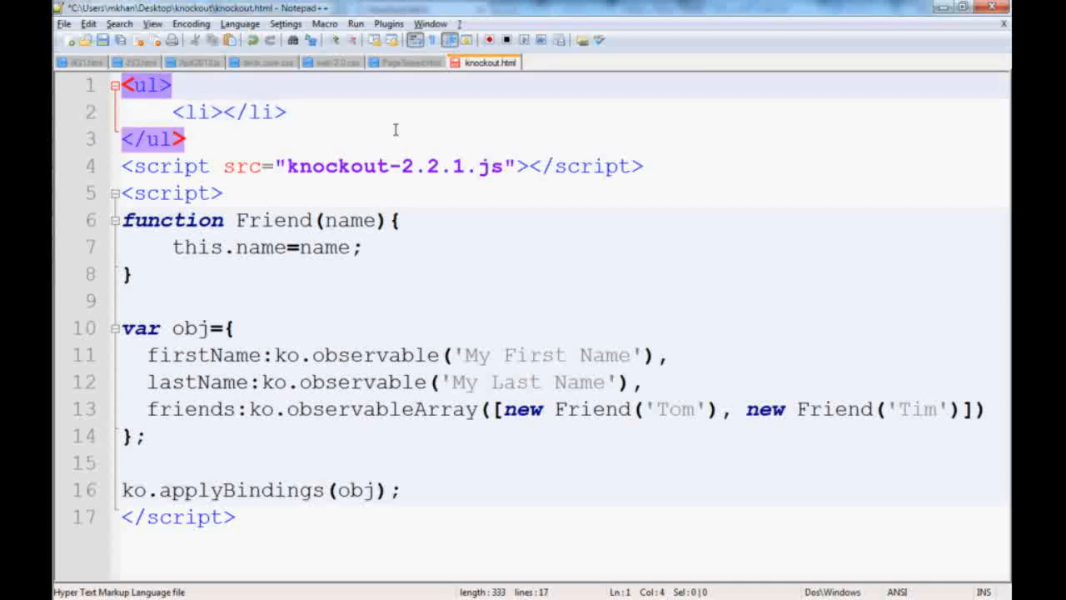
Add data-bind="foreach:friends" to the opening <ul> tag
{"action": "type", "text": "data-"}
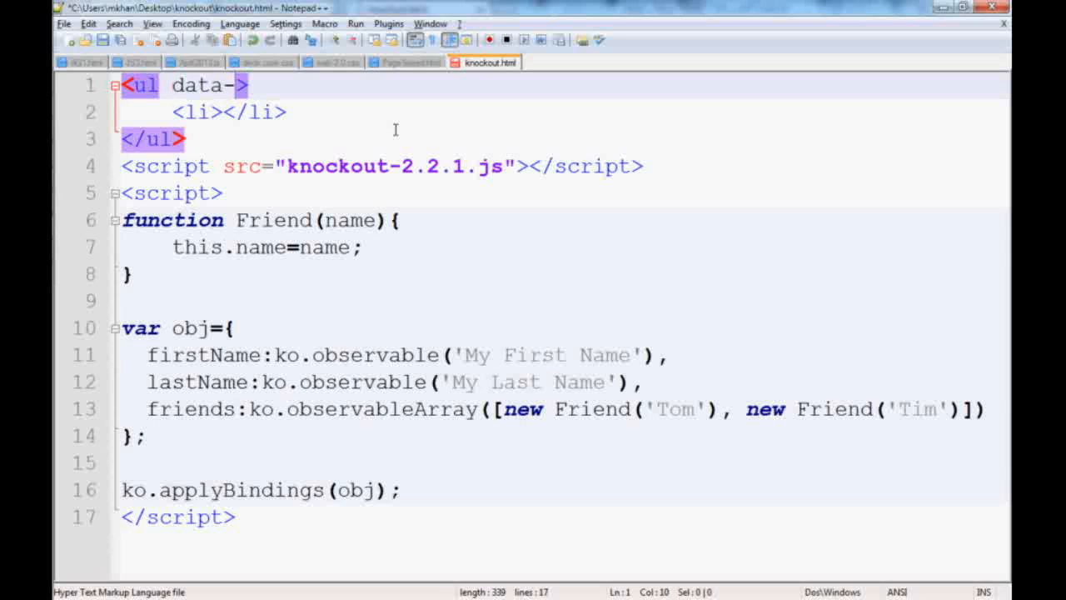
{"action": "type", "text": "bind"}
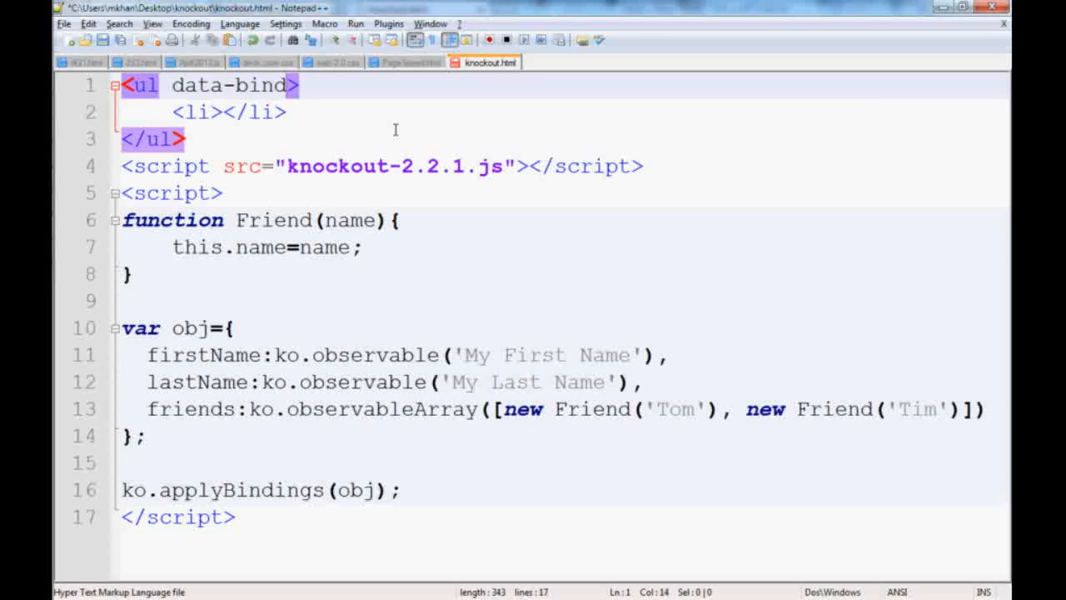
{"action": "type", "text": "=\"for\""}
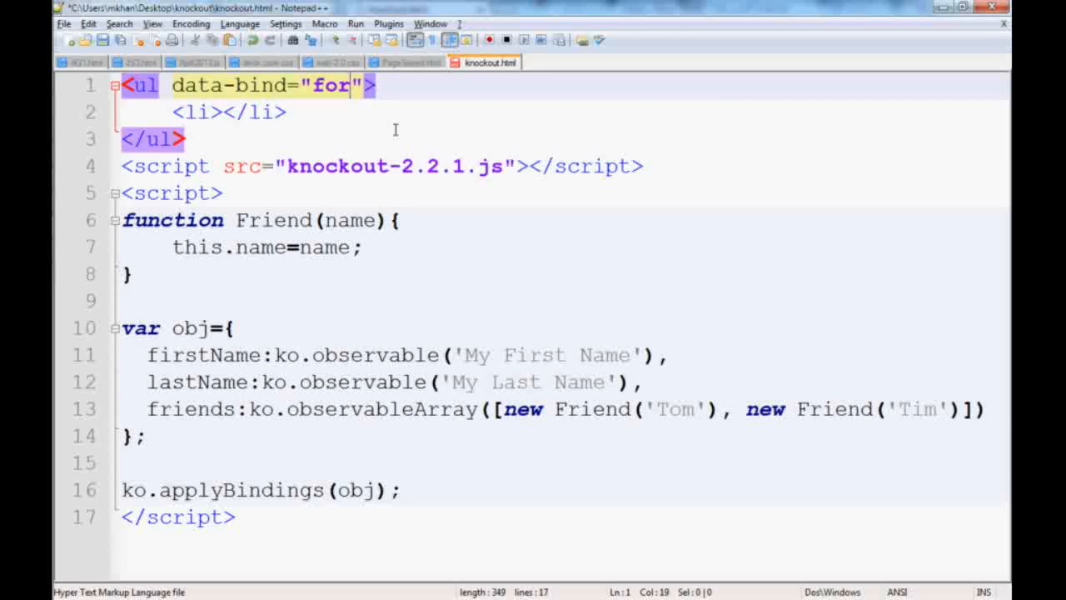
{"action": "type", "text": "each:"}
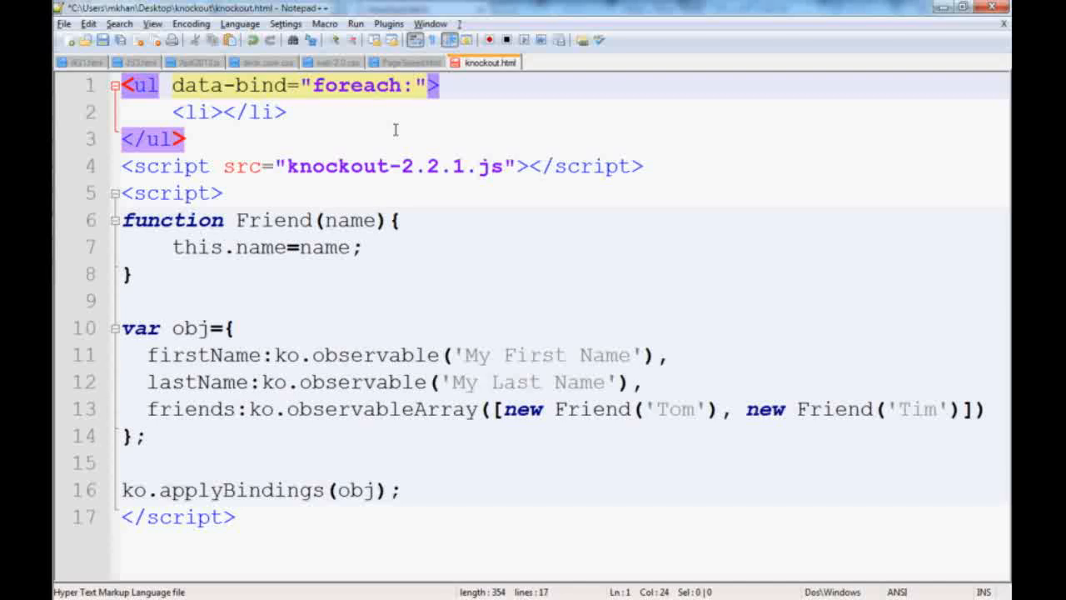
{"action": "type", "text": "friends"}
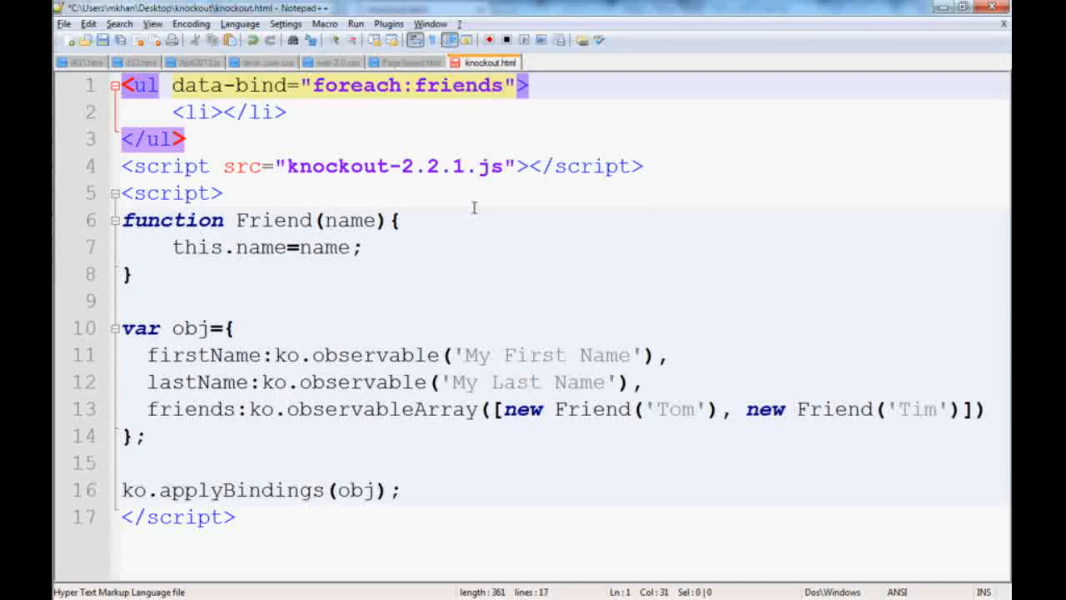
{"action": "mouse_move", "coordinate": [473, 419]}
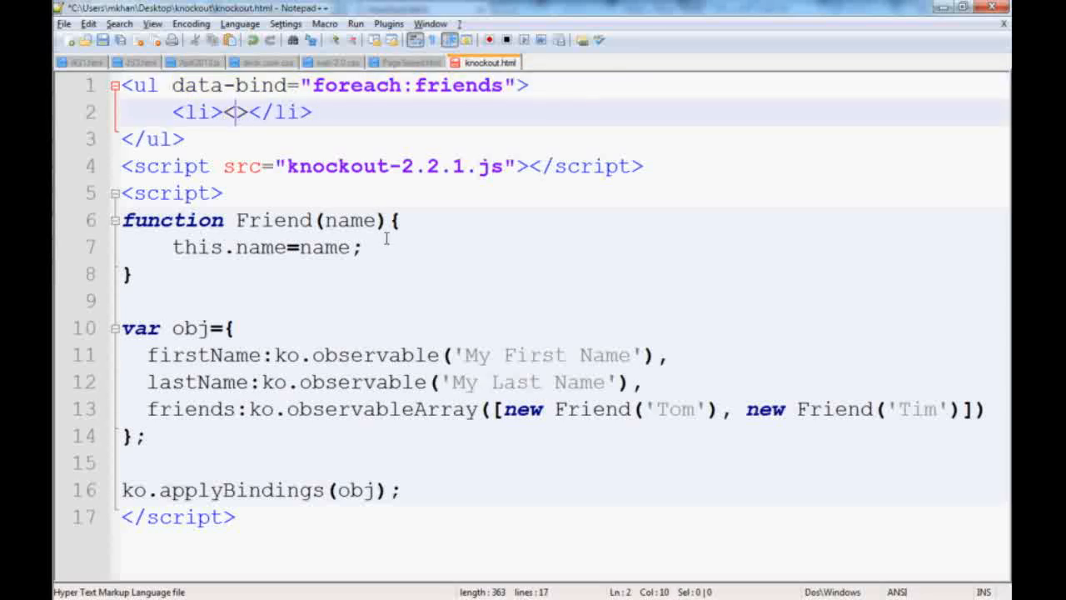
Insert <span data-bind="text:name"></span> inside the <li> element
{"action": "type", "text": "span"}
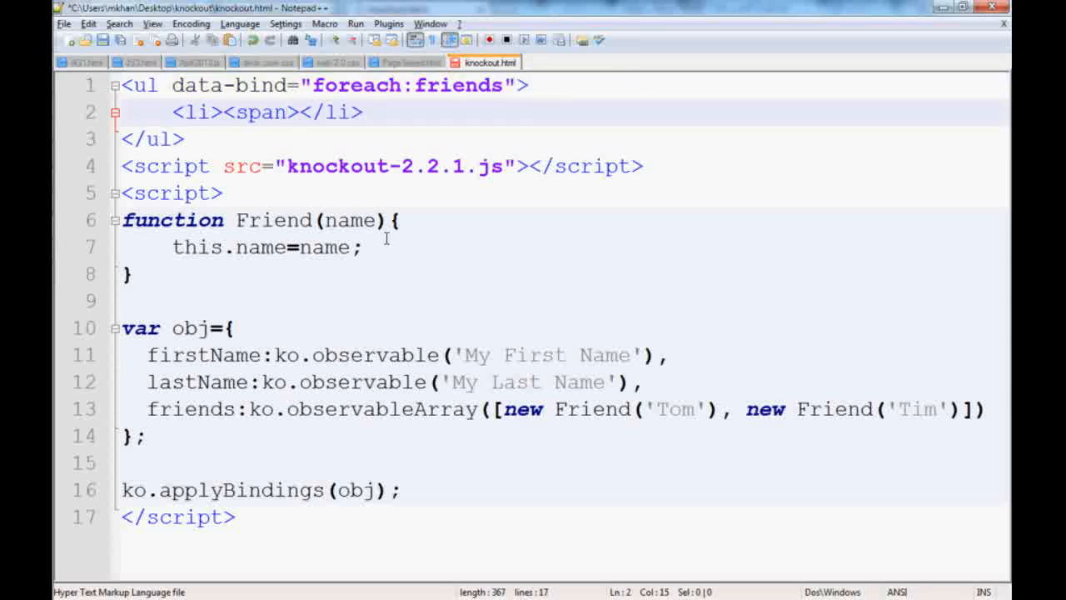
{"action": "type", "text": "</span></"}
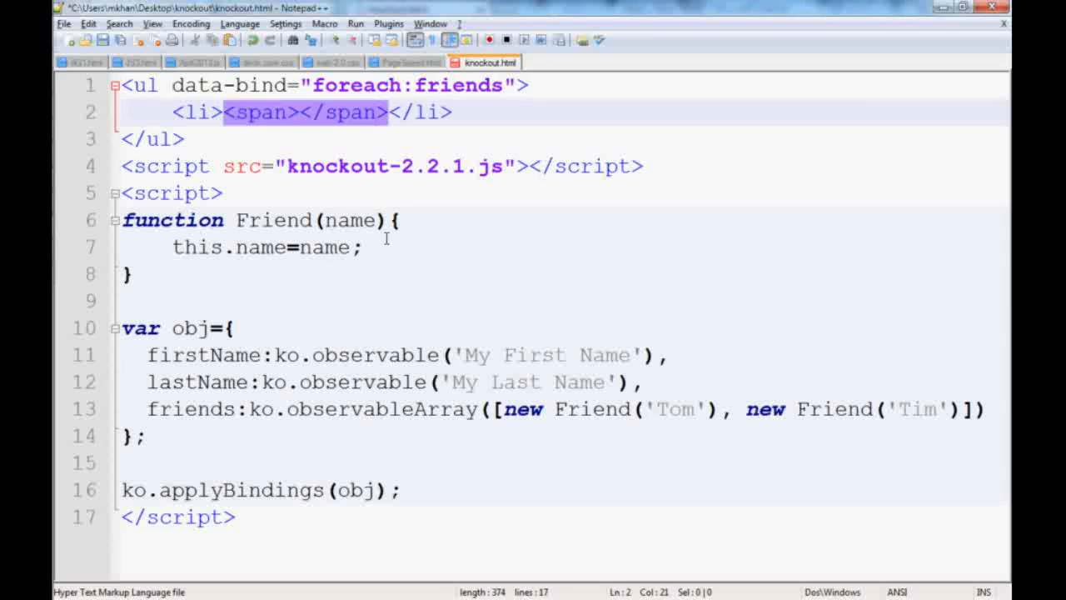
{"action": "left_click", "coordinate": [224, 135]}
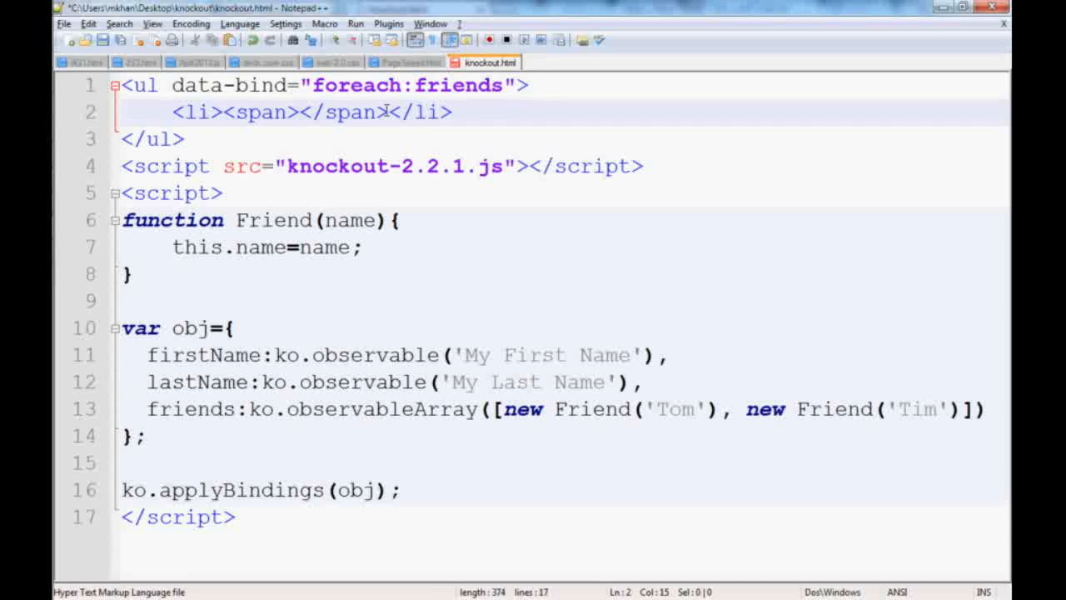
{"action": "mouse_move", "coordinate": [278, 136]}
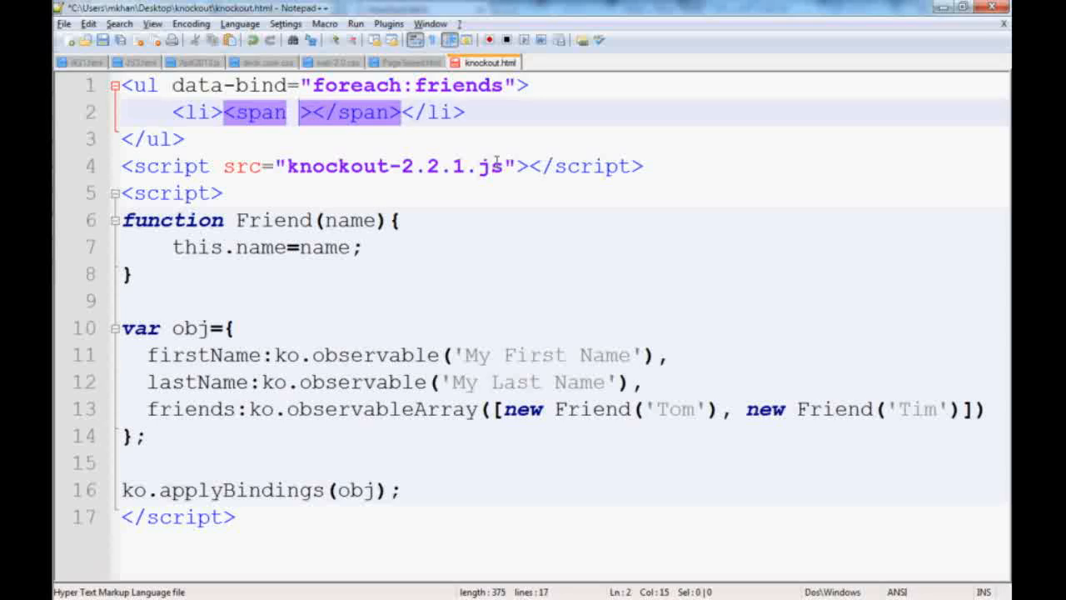
{"action": "type", "text": "data-bind"}
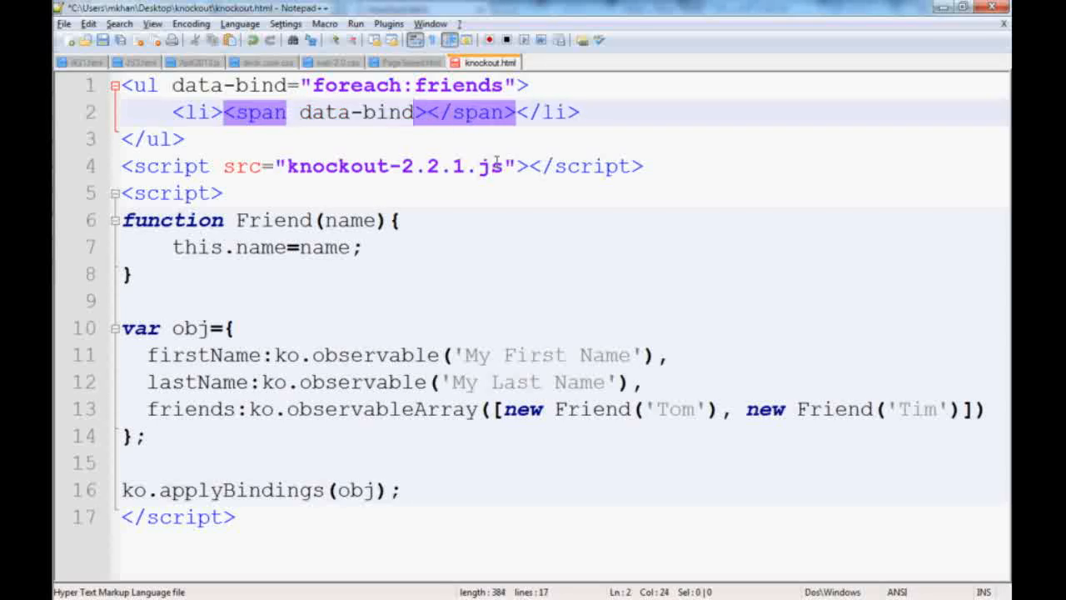
{"action": "type", "text": "=\"te\""}
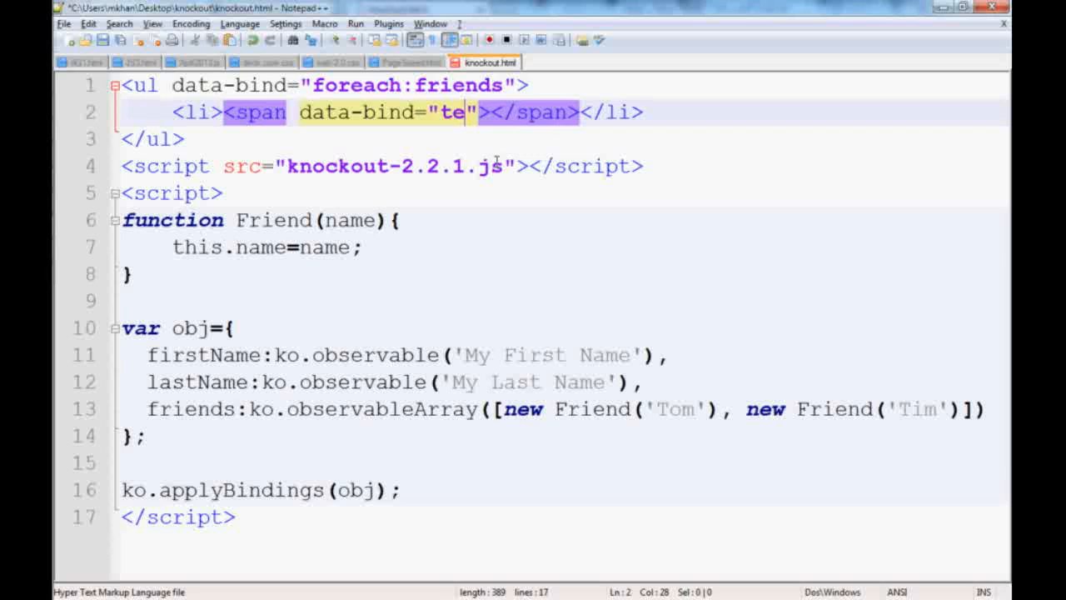
{"action": "type", "text": "xt:name"}
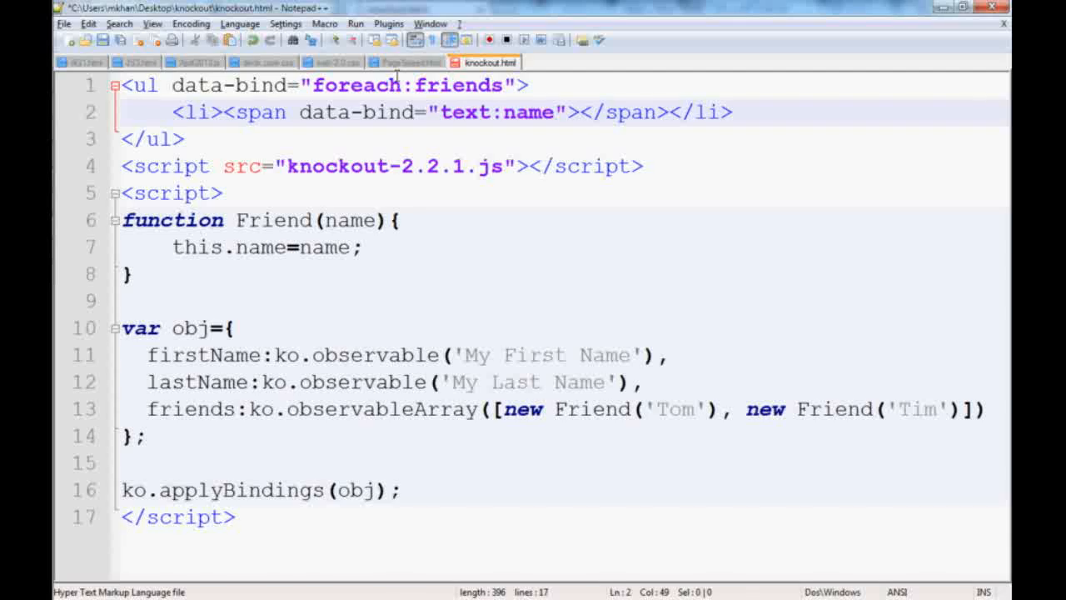
{"action": "mouse_move", "coordinate": [753, 110]}
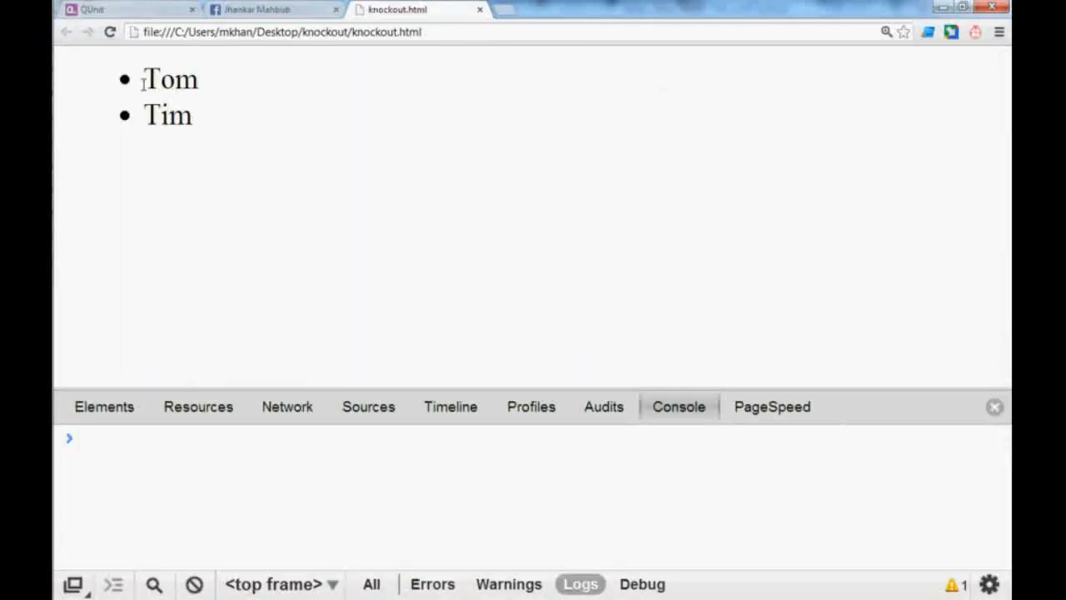
{"action": "mouse_move", "coordinate": [397, 148]}
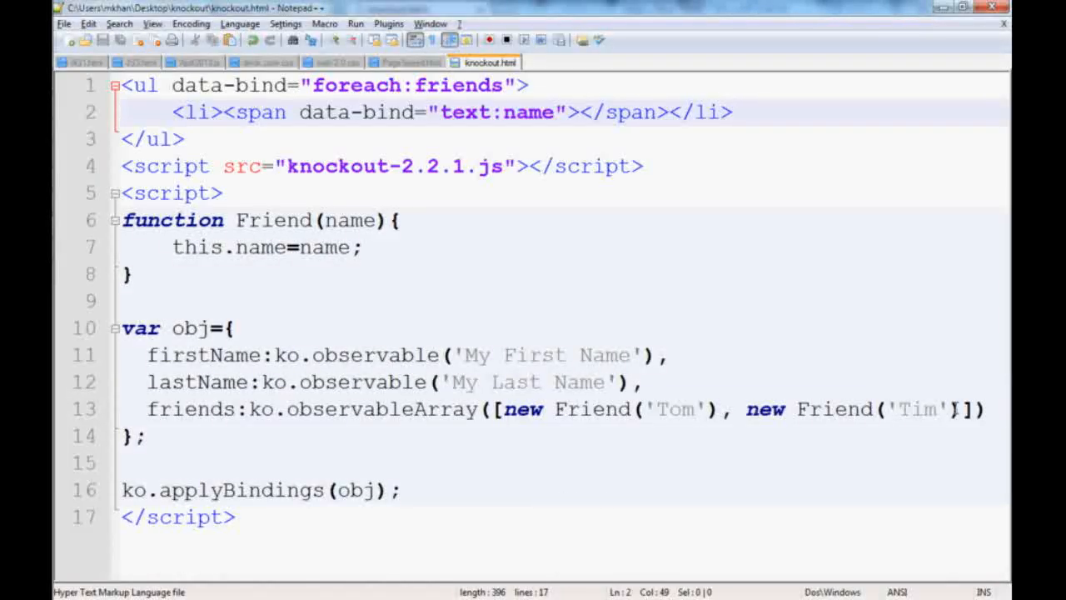
Append a third new Friend entry after Tim in the friends array
{"action": "type", "text": ", ne"}
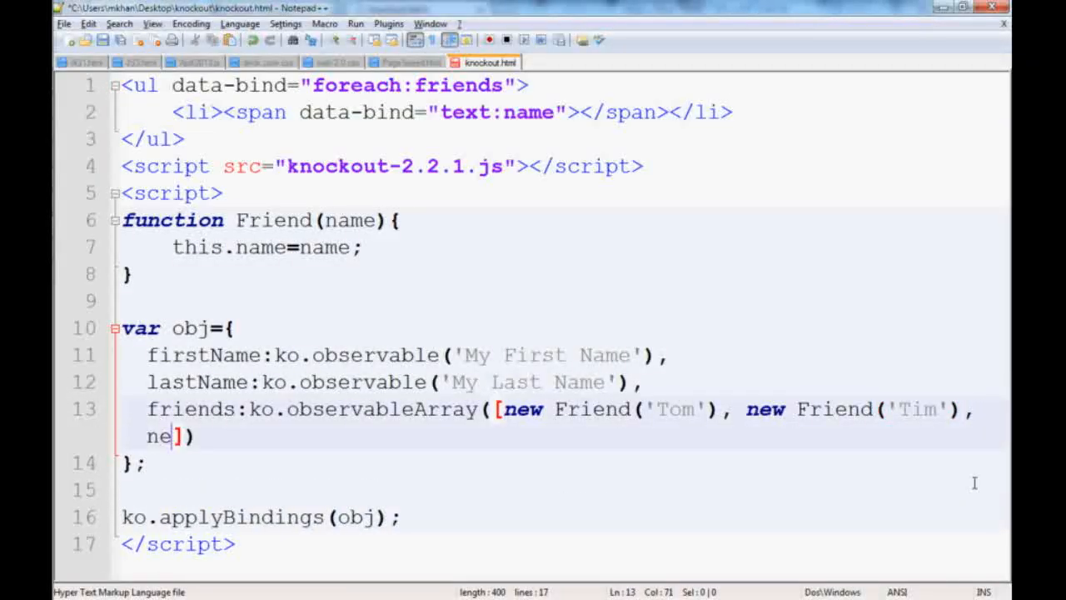
{"action": "type", "text": "w Friend"}
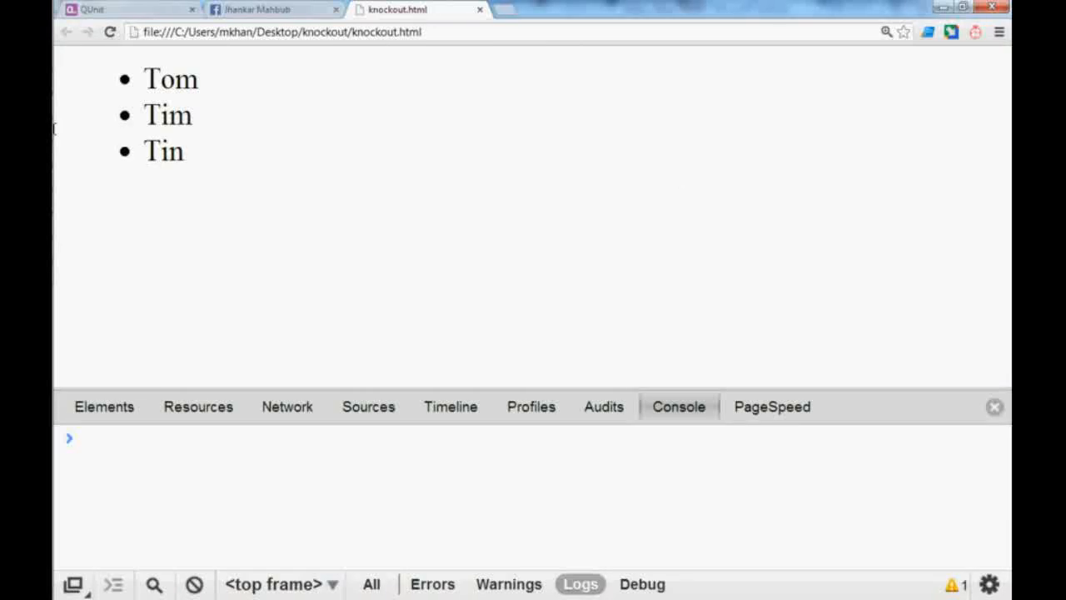
{"action": "mouse_move", "coordinate": [222, 90]}
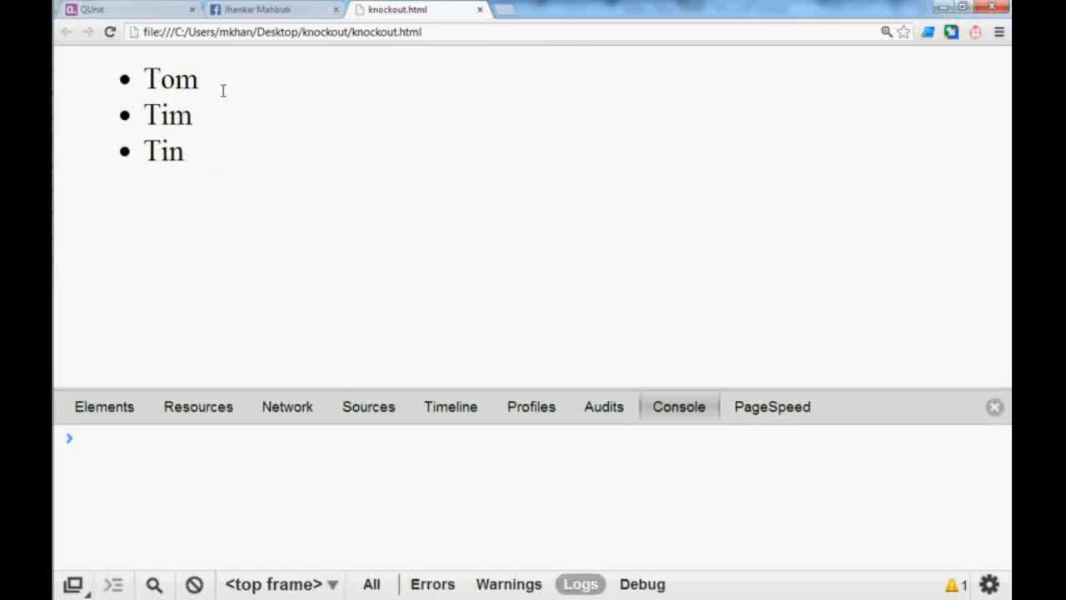
{"action": "mouse_move", "coordinate": [262, 78]}
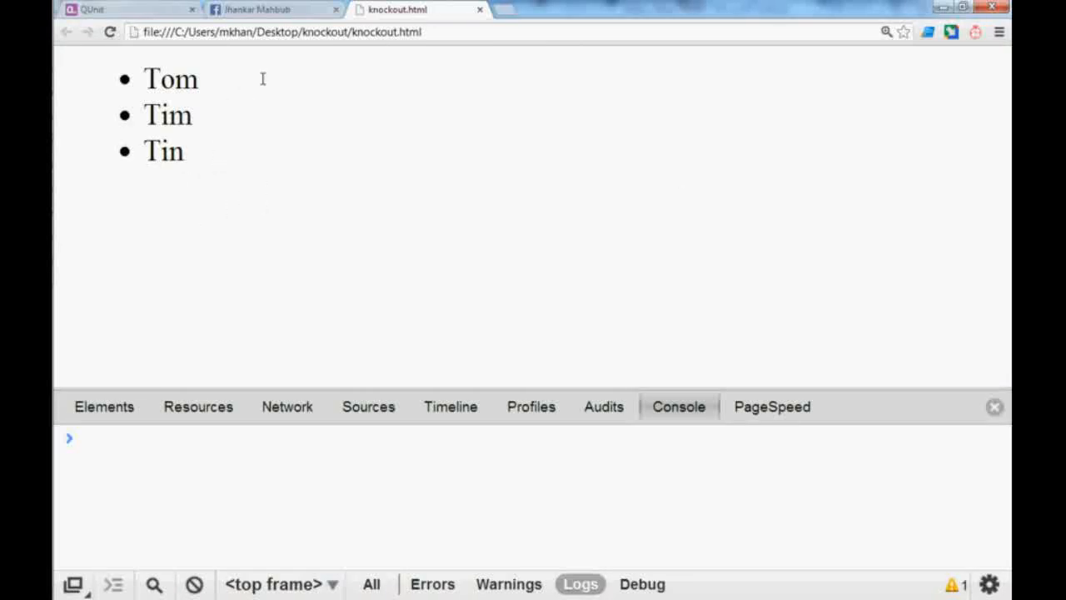